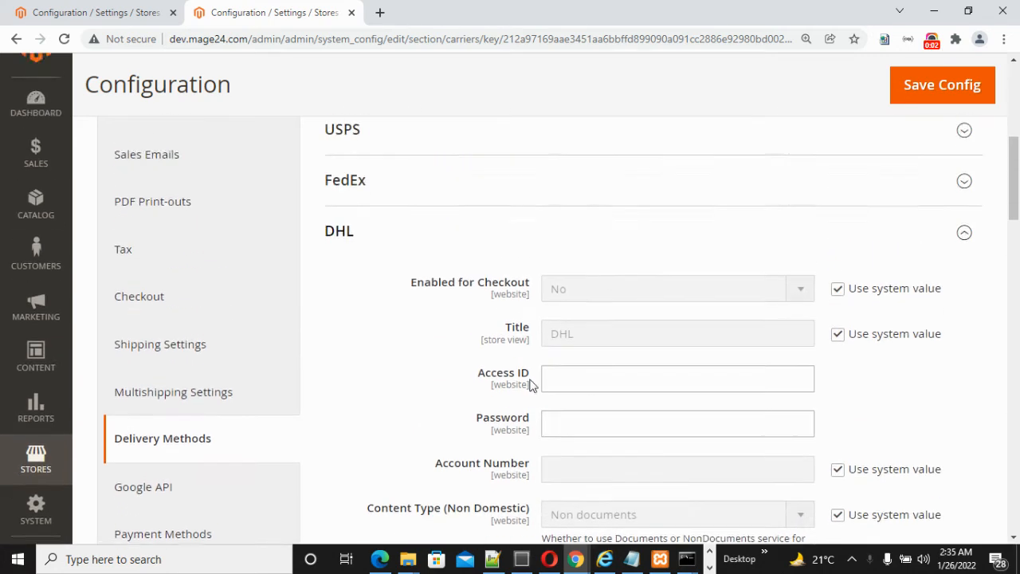
Navigate to Stores > Configuration and reach the DHL delivery method settings
scroll("down", 3)
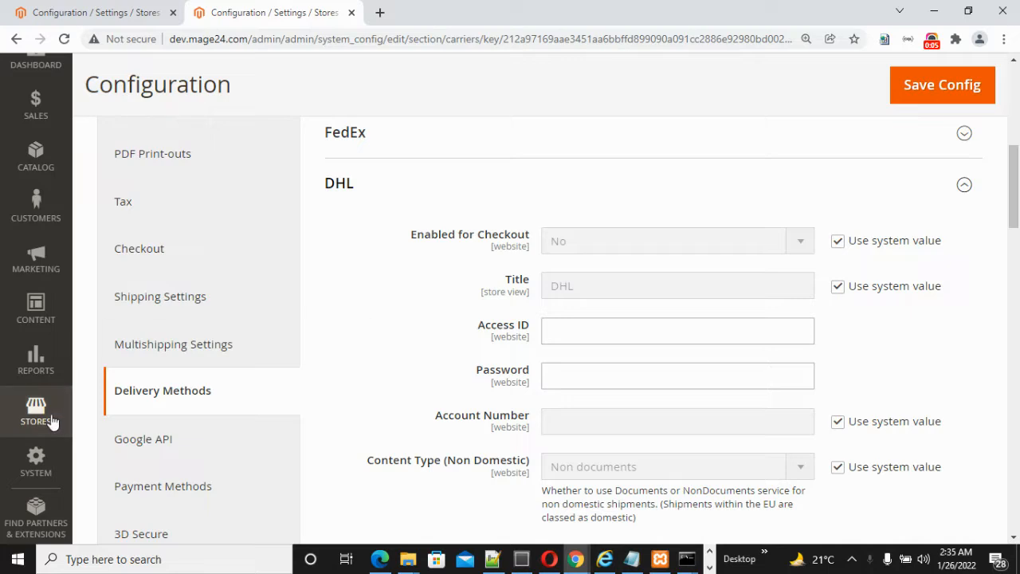
left_click(35, 412)
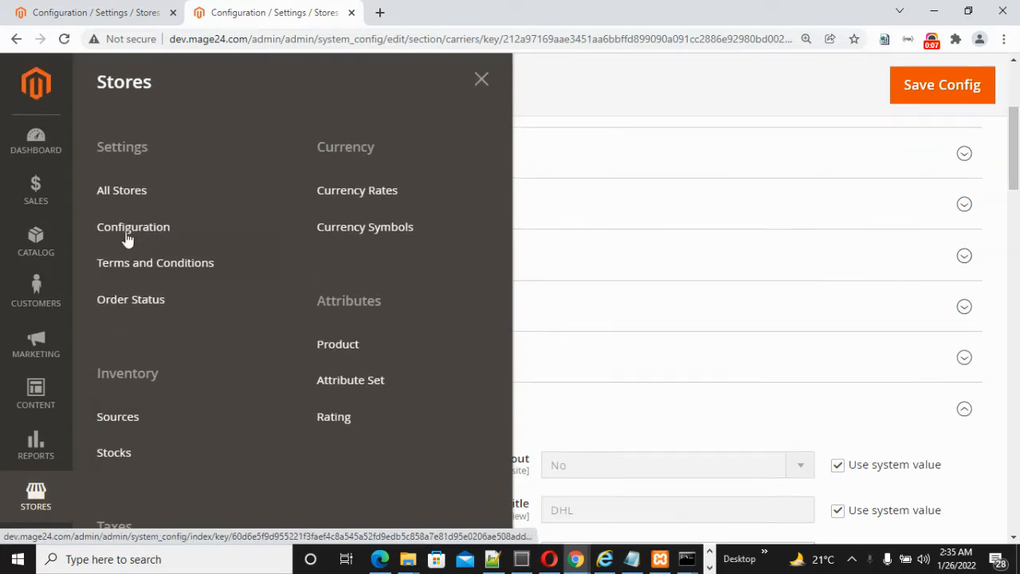
left_click(134, 227)
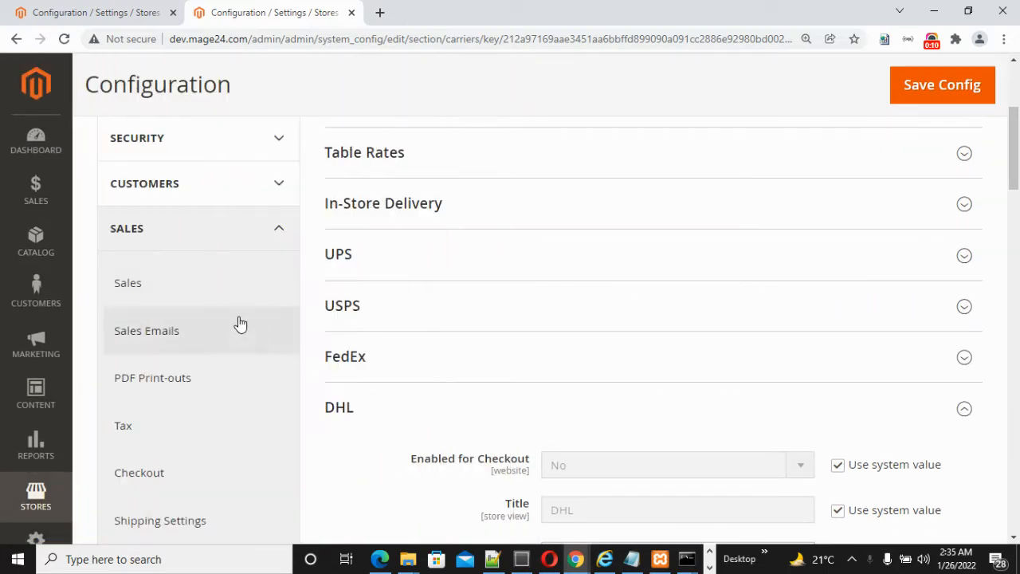
scroll("down", 3)
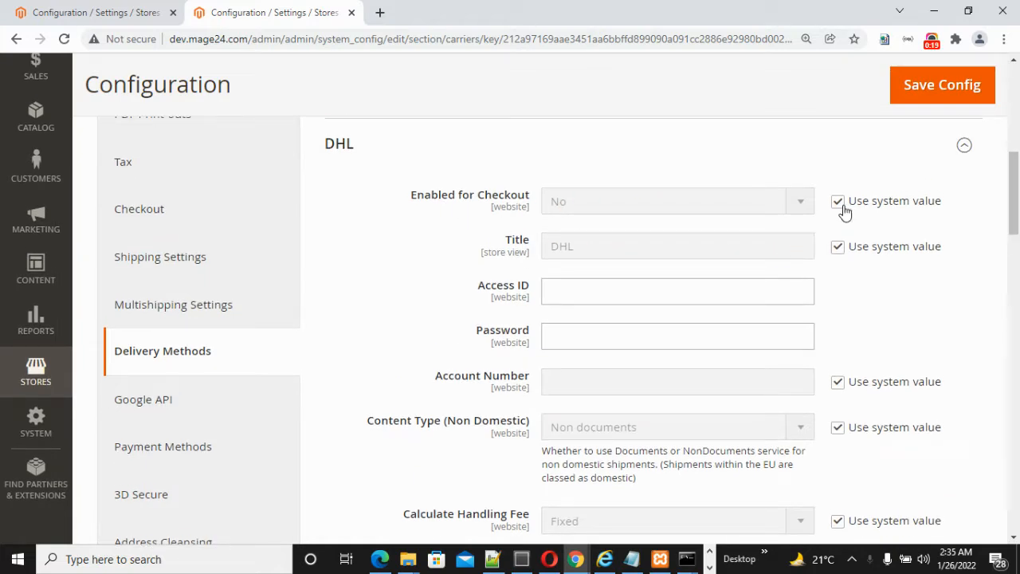
Unlock Enabled for Checkout, Title and Account Number from system values and enable DHL for checkout
left_click(839, 201)
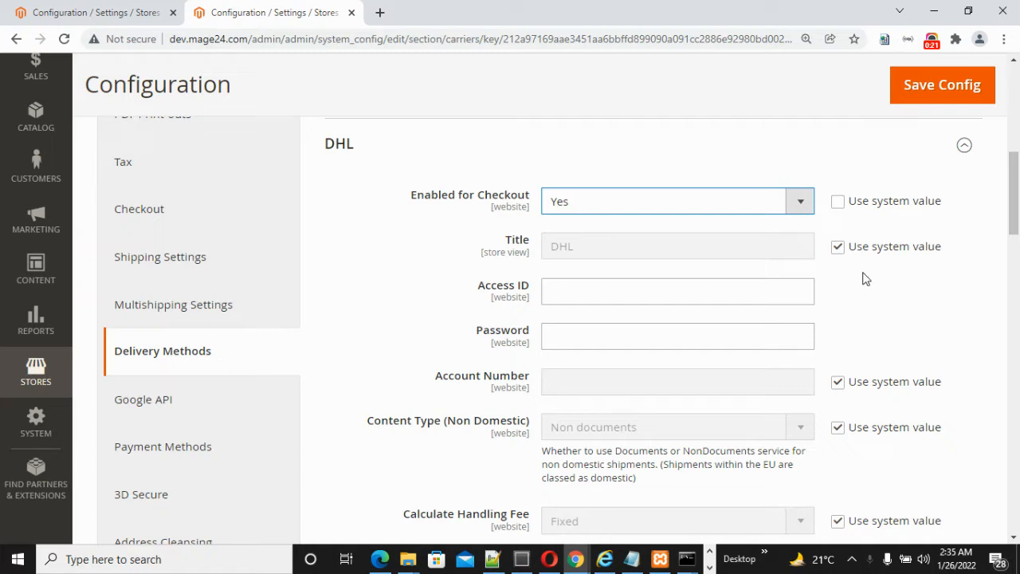
left_click(838, 246)
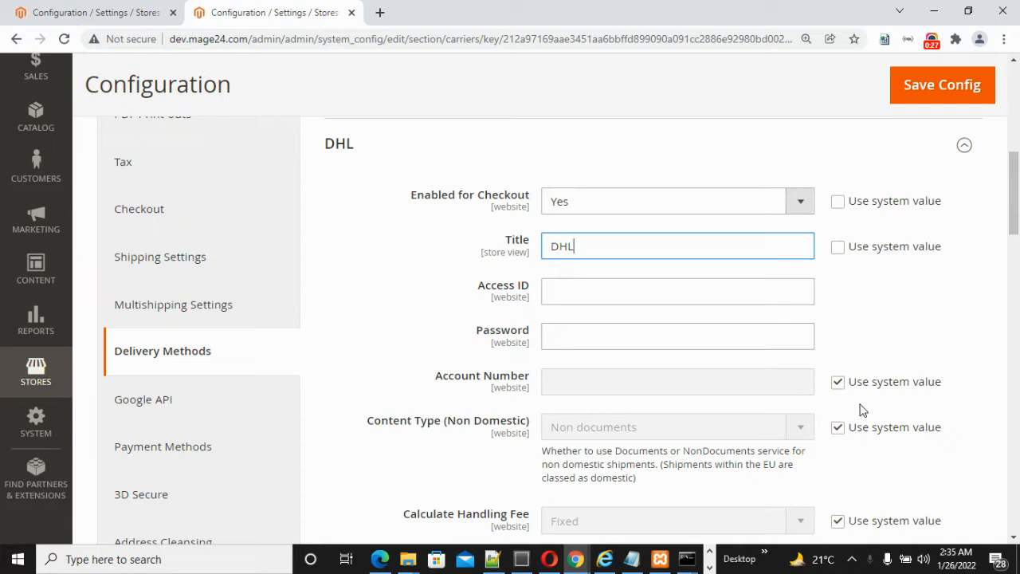
left_click(839, 382)
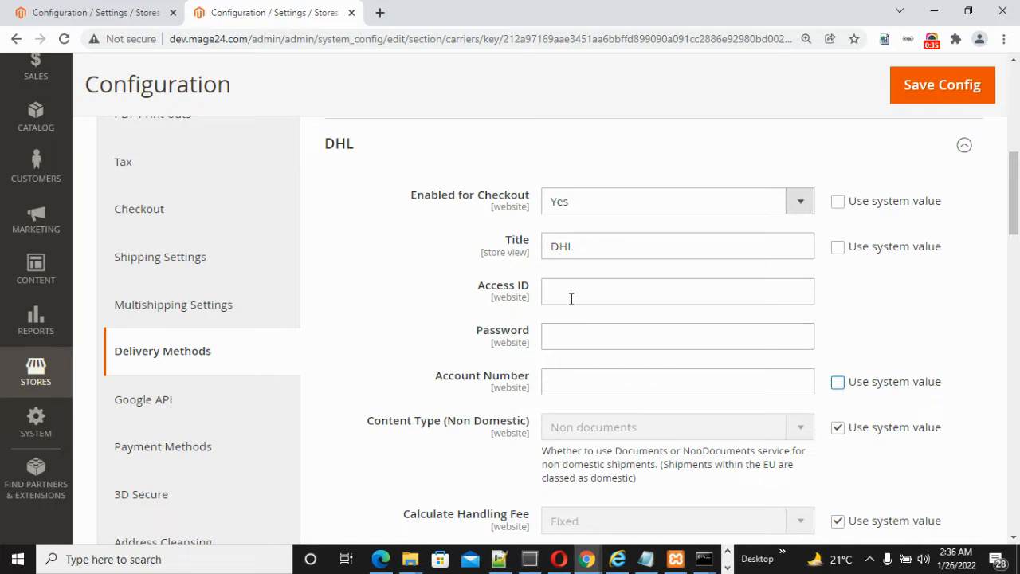
left_click(678, 290)
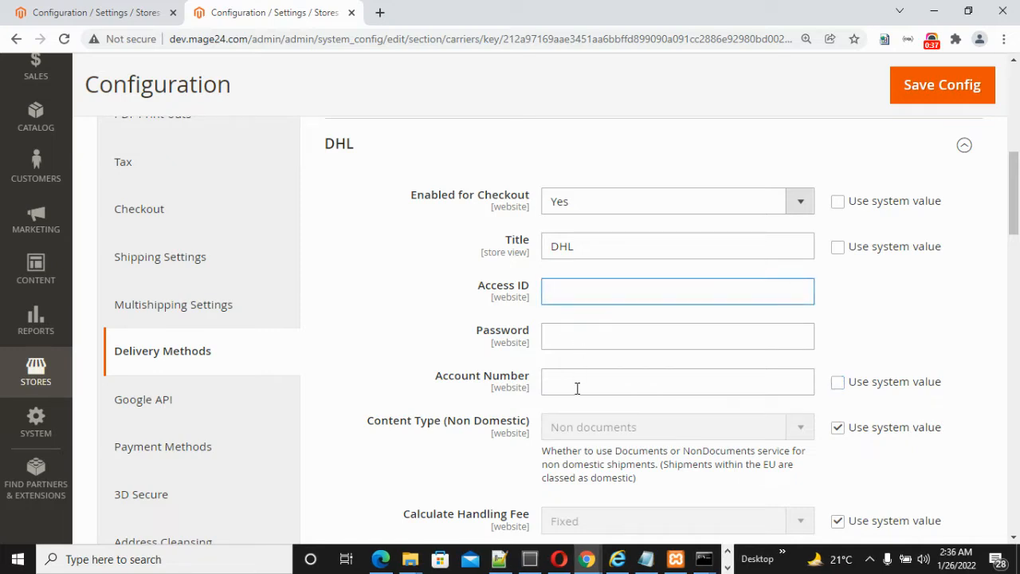
Set DHL Content Type to Non documents and calculate the handling fee as Percent
scroll("down", 3)
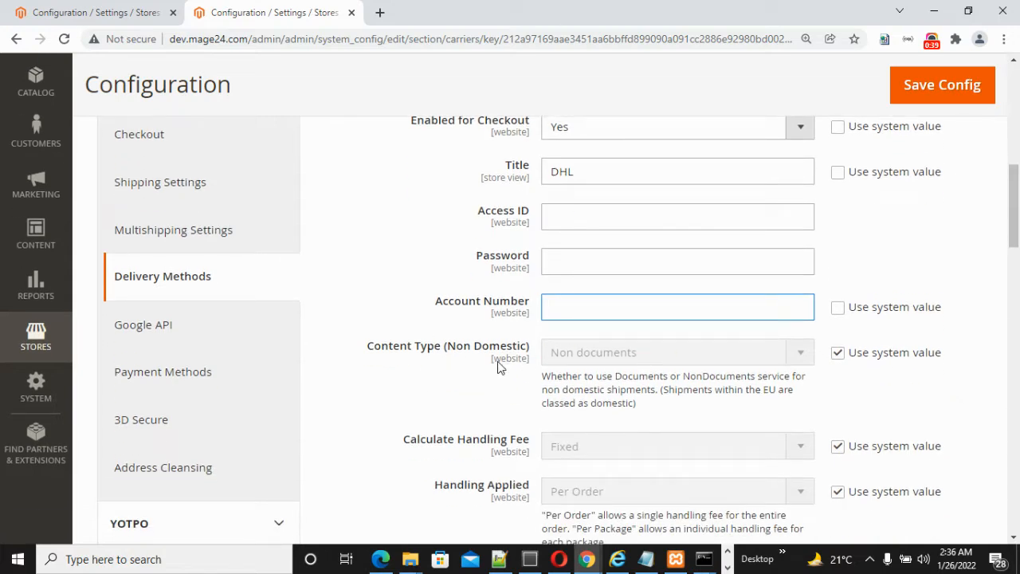
left_click(839, 352)
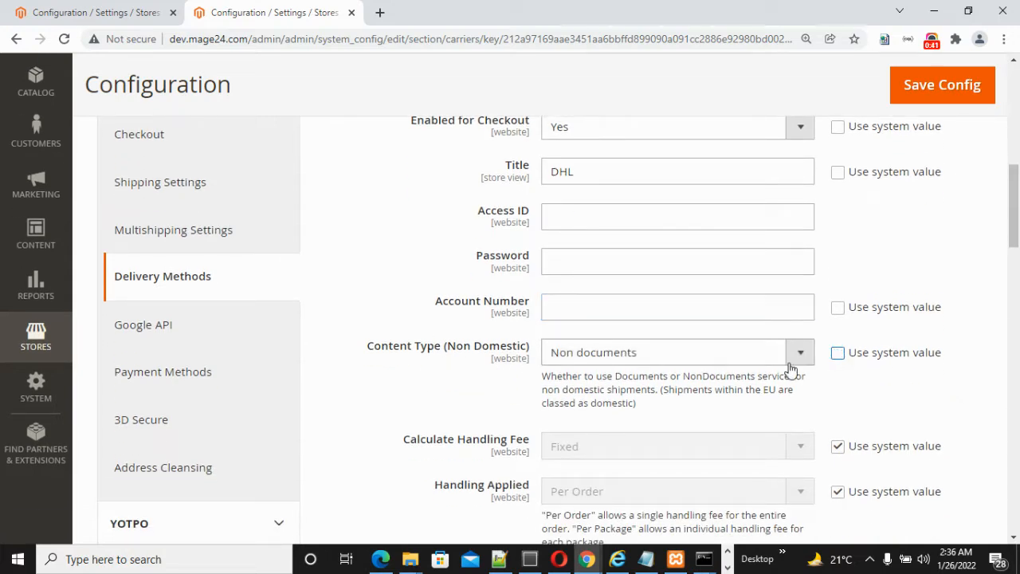
left_click(676, 353)
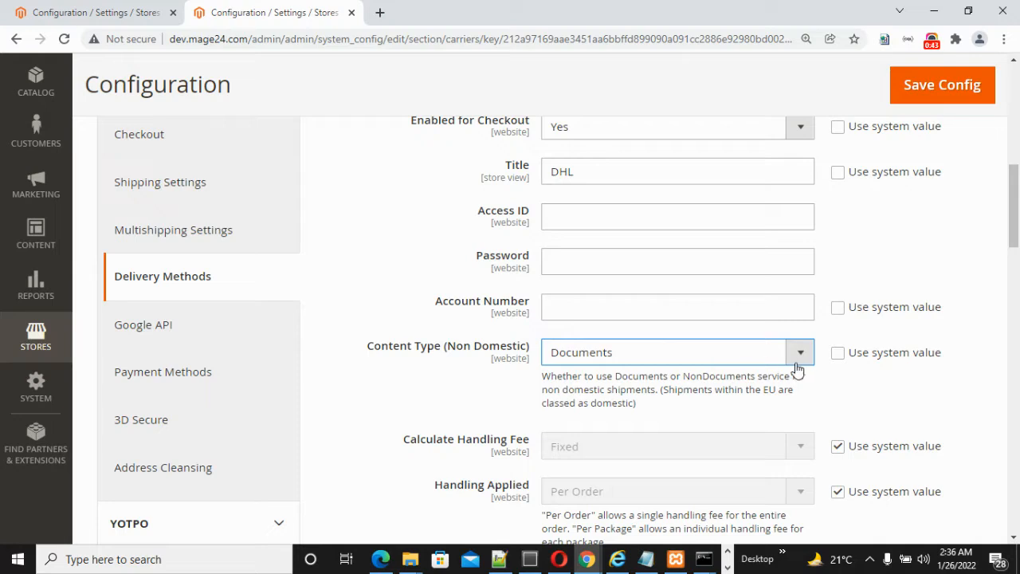
left_click(800, 353)
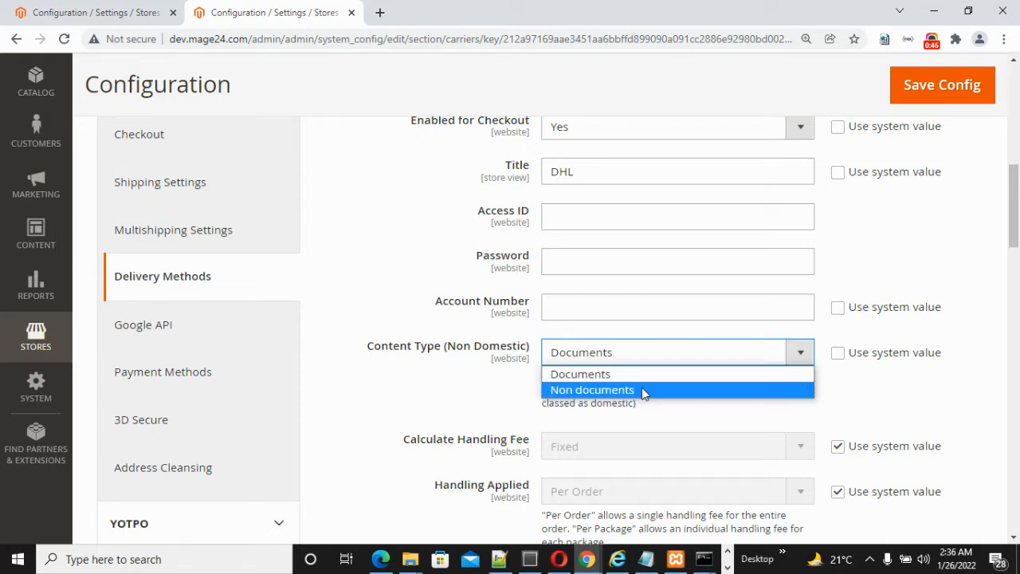
left_click(594, 389)
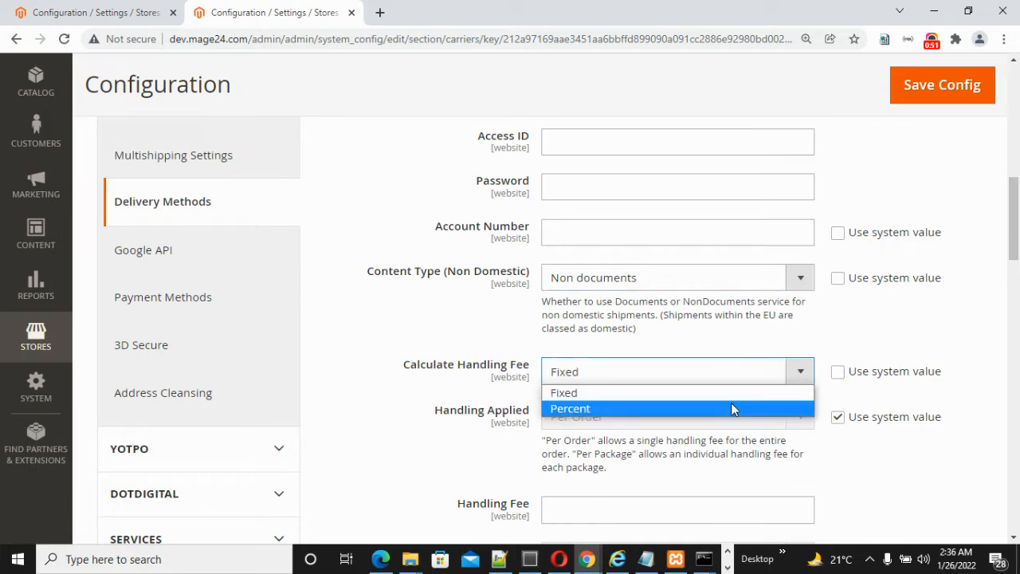
left_click(570, 409)
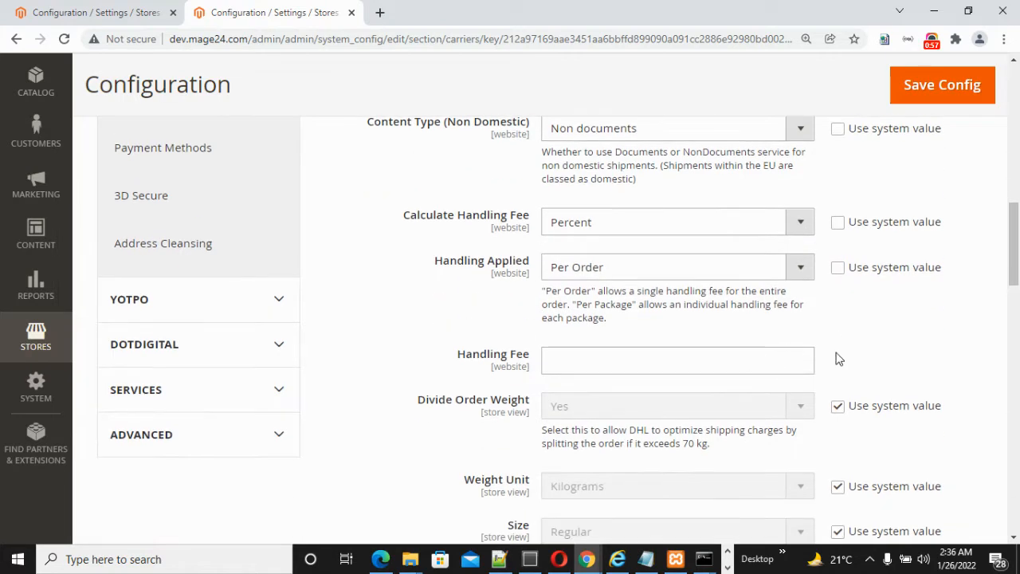
mouse_move(619, 269)
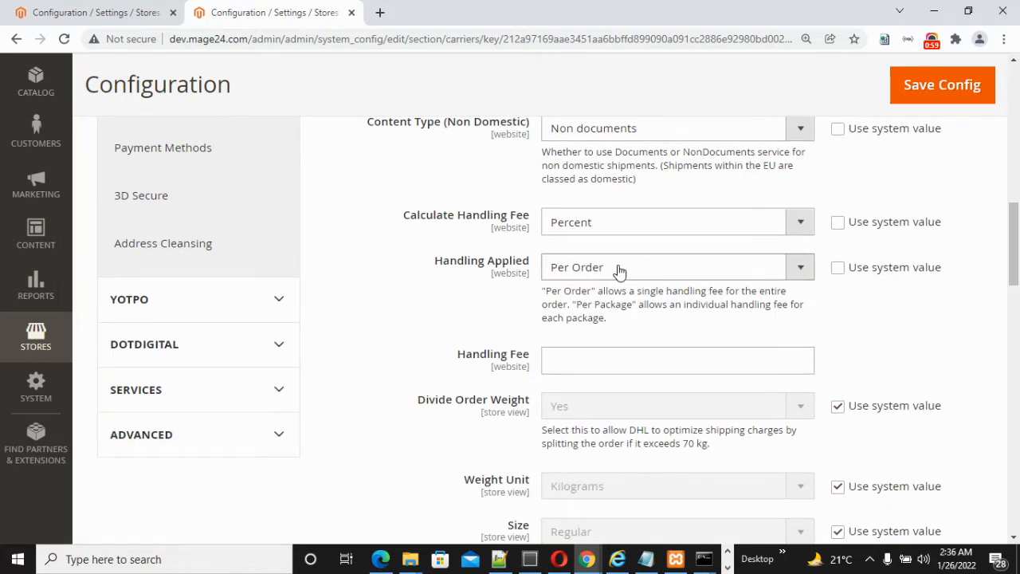
Unlock Divide Order Weight (set to No), package Size and related weight settings for custom values
scroll("down", 3)
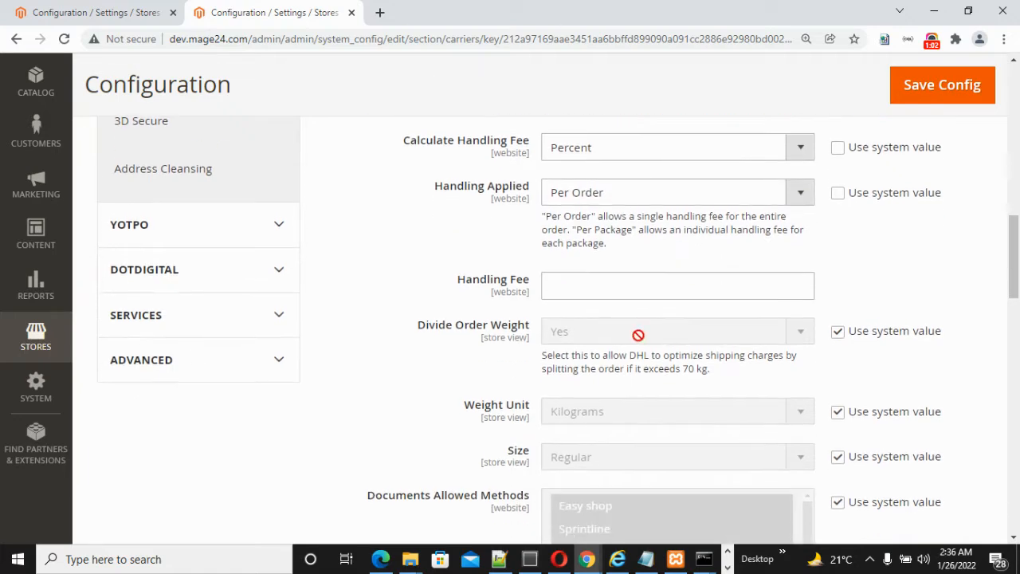
left_click(676, 286)
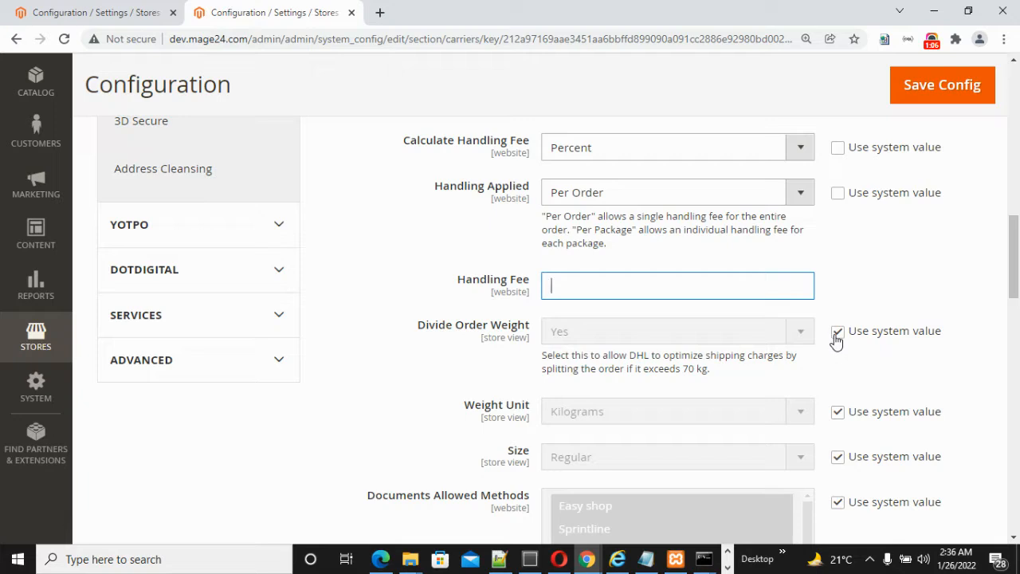
left_click(839, 330)
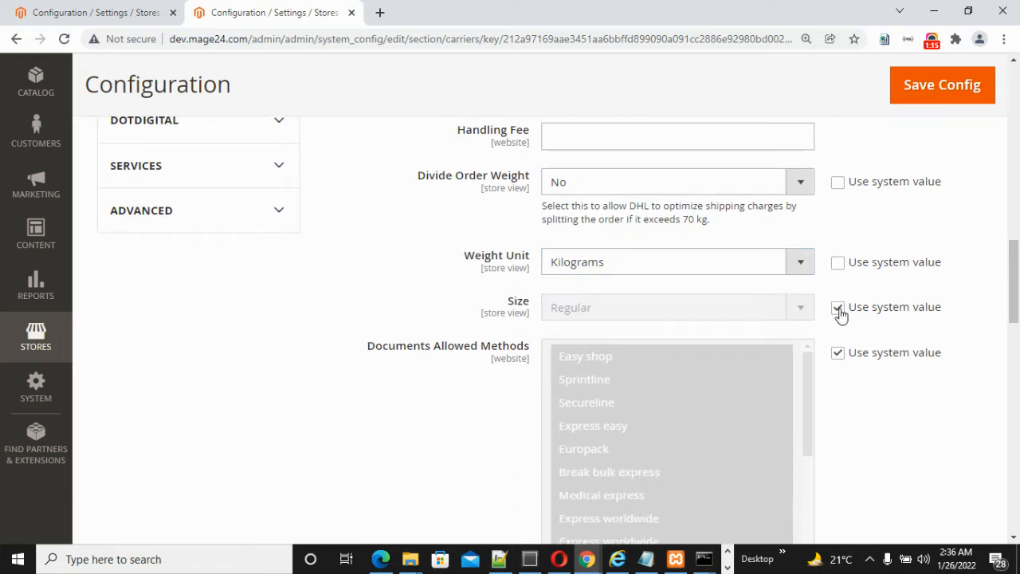
left_click(837, 306)
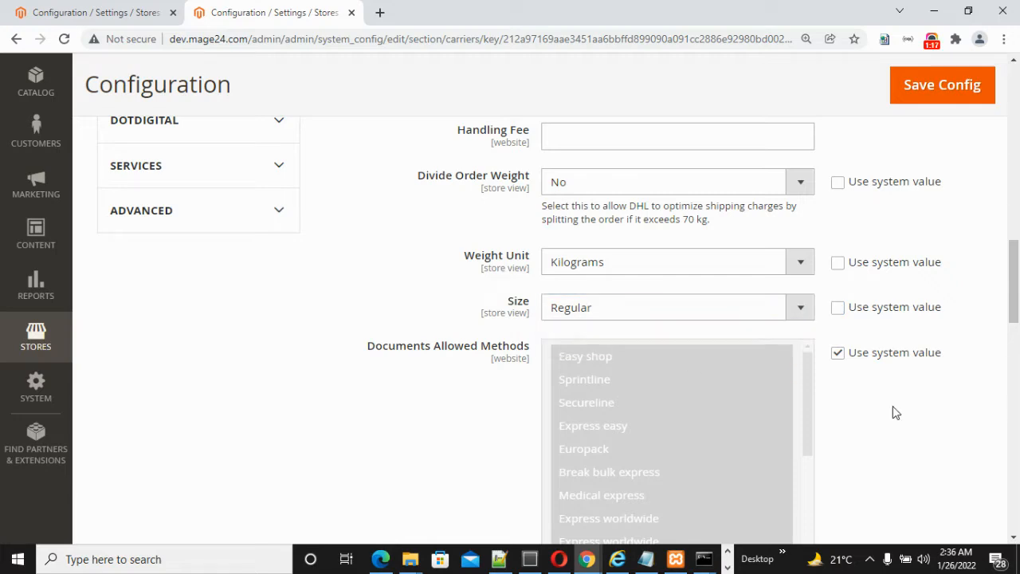
scroll("down", 3)
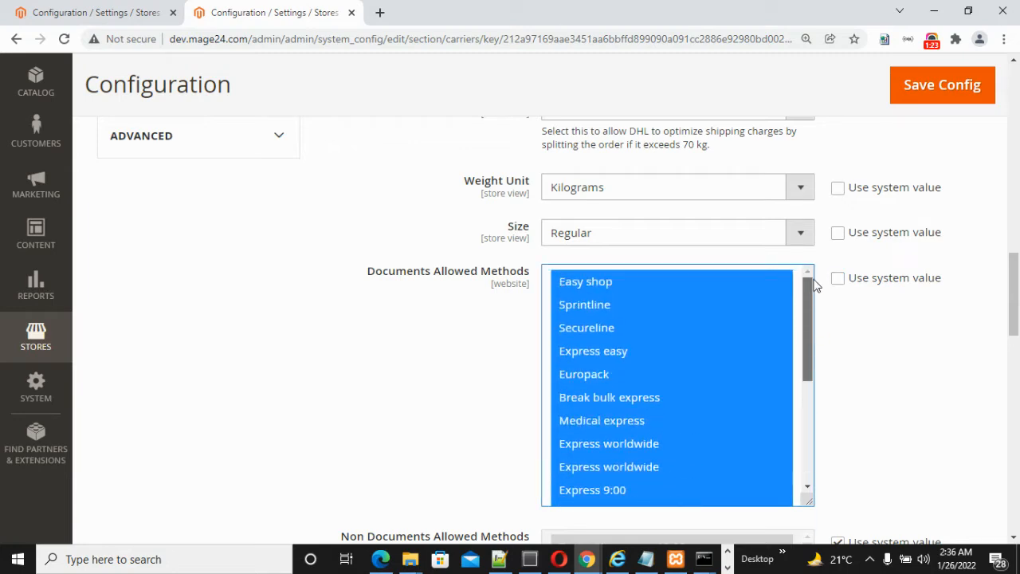
Scroll through the DHL Allowed Methods list with every shipping method selected
scroll("down", 3)
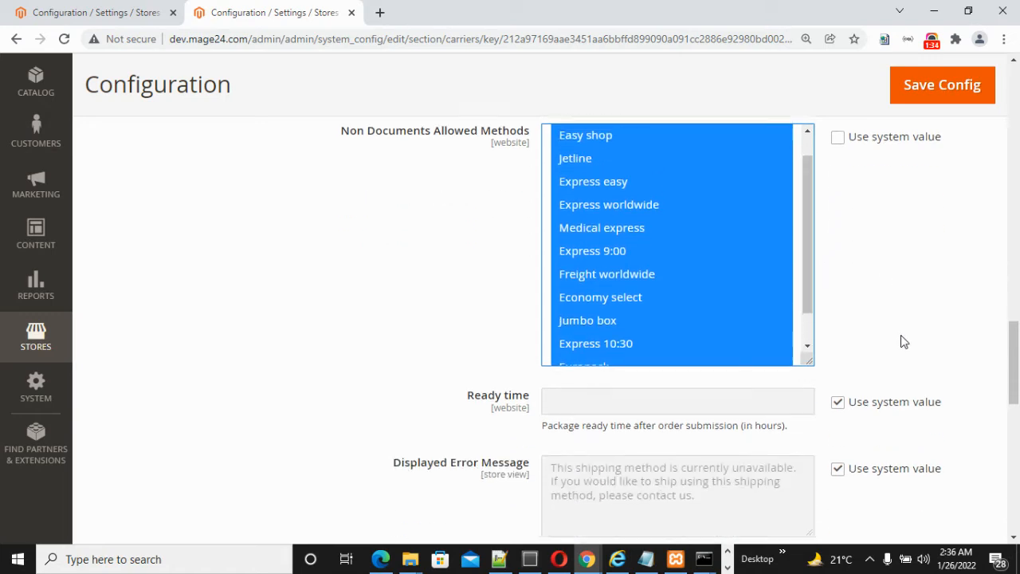
scroll("down", 3)
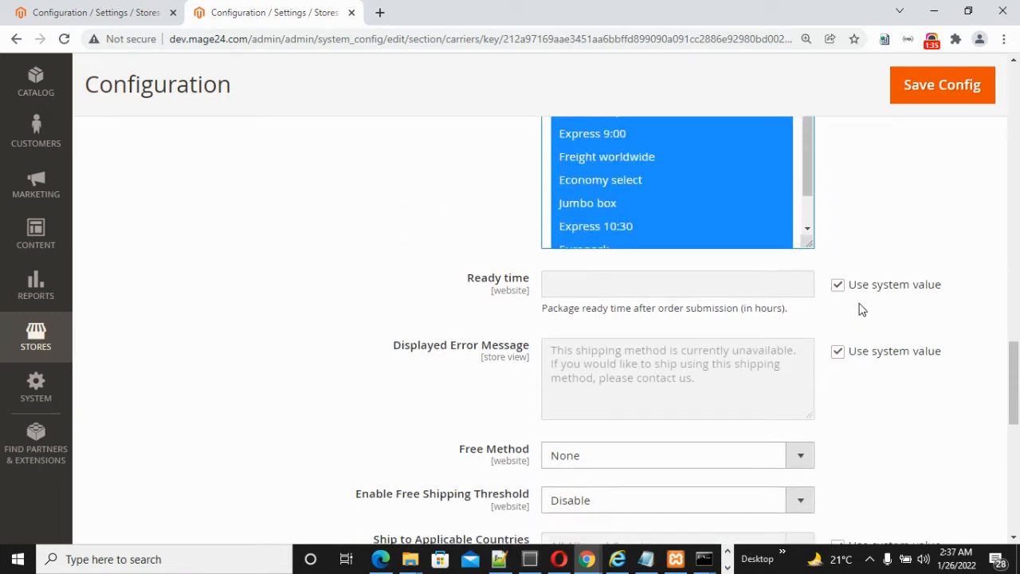
mouse_move(700, 330)
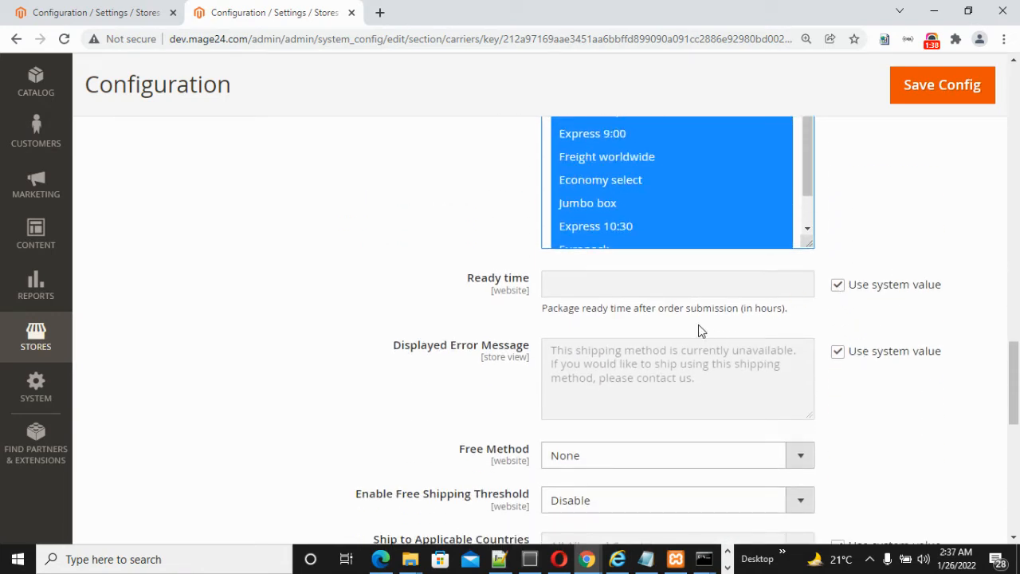
Unlock Displayed Error Message for a custom value and review the Free Method choices
left_click(839, 284)
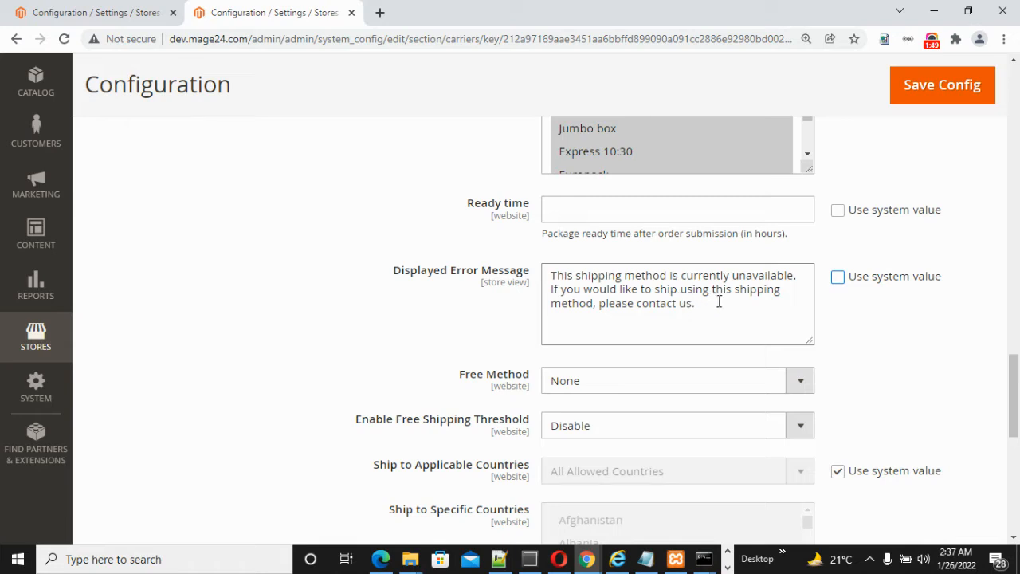
mouse_move(695, 324)
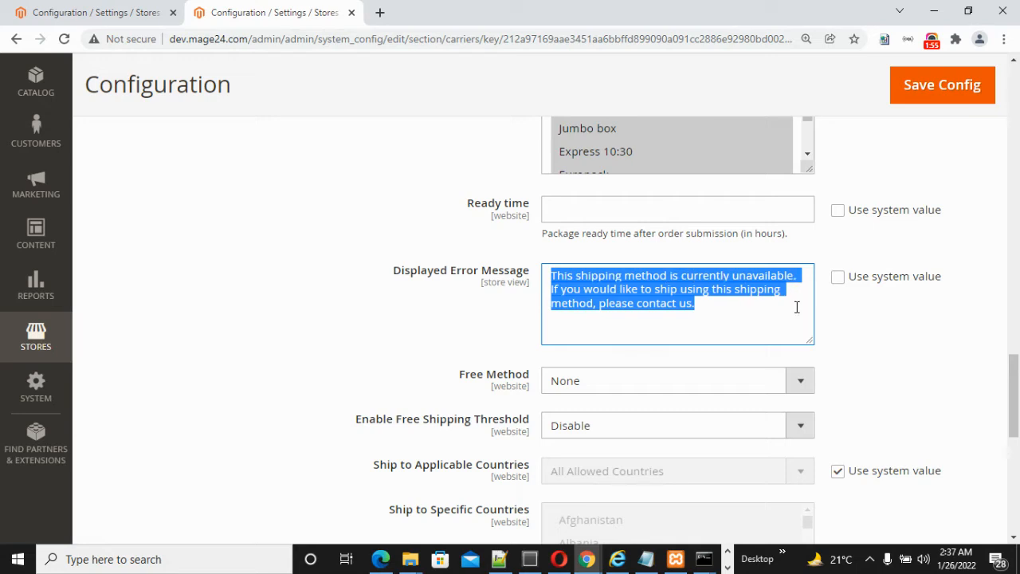
mouse_move(903, 383)
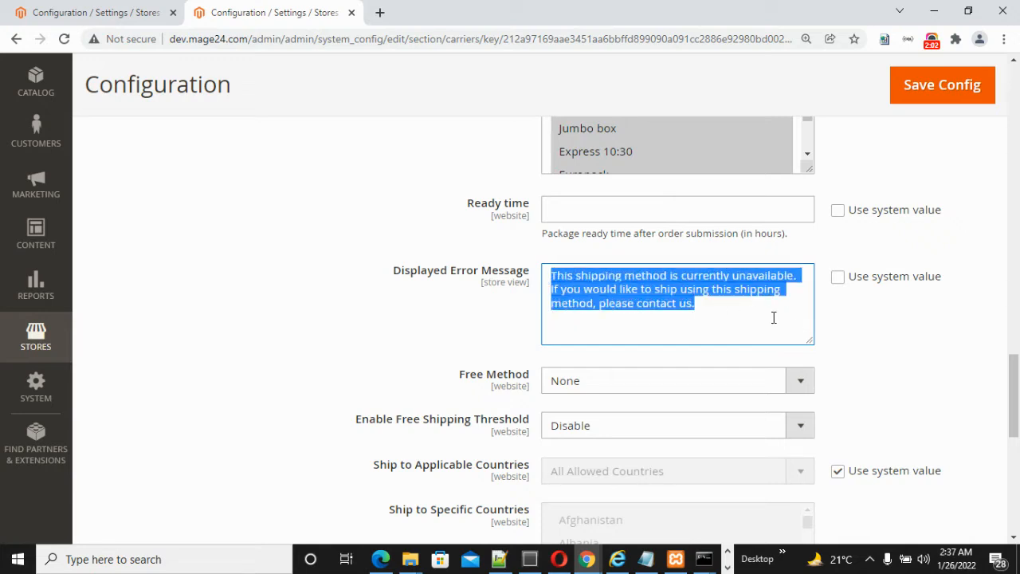
left_click(877, 342)
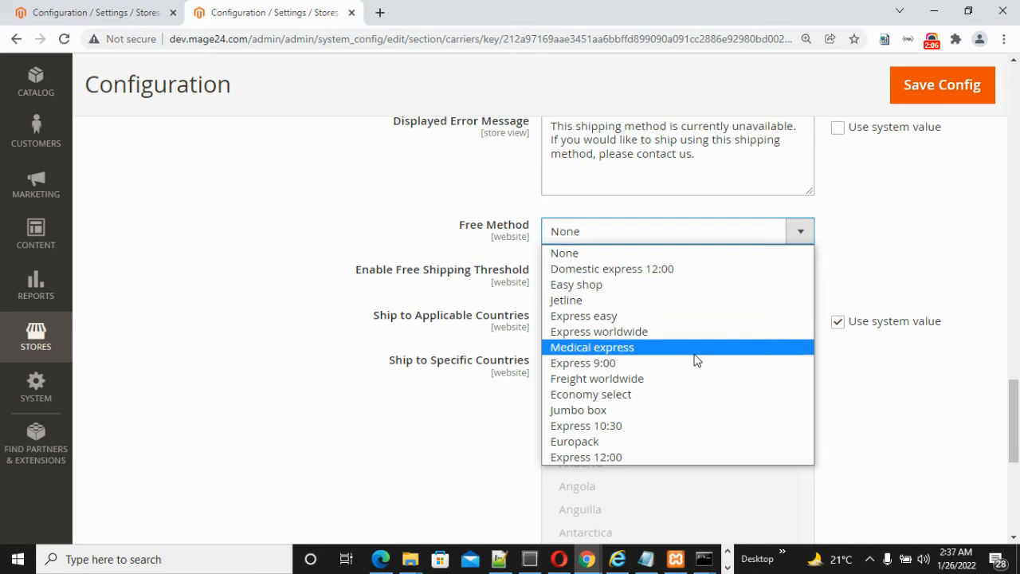
mouse_move(893, 408)
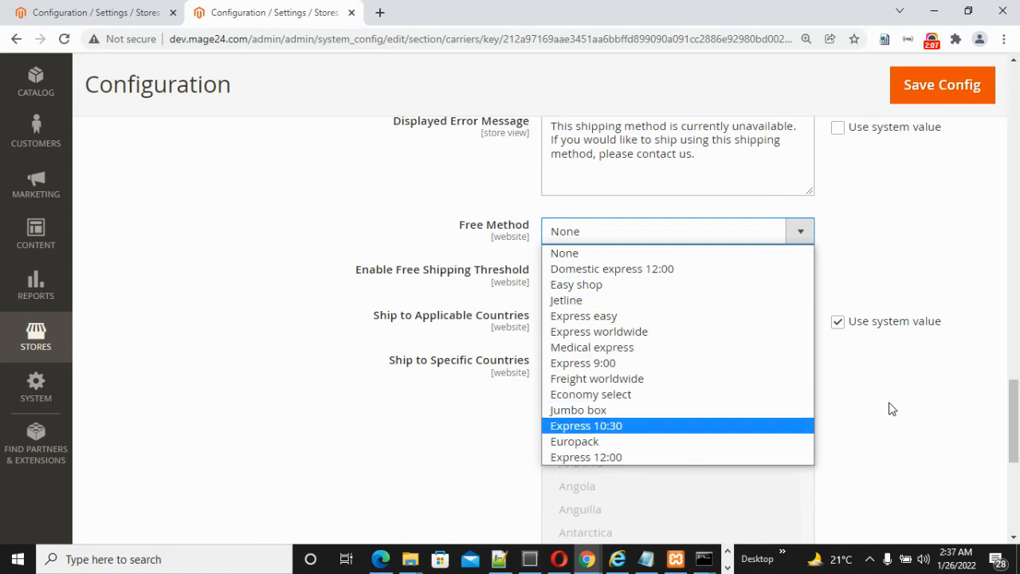
mouse_move(584, 316)
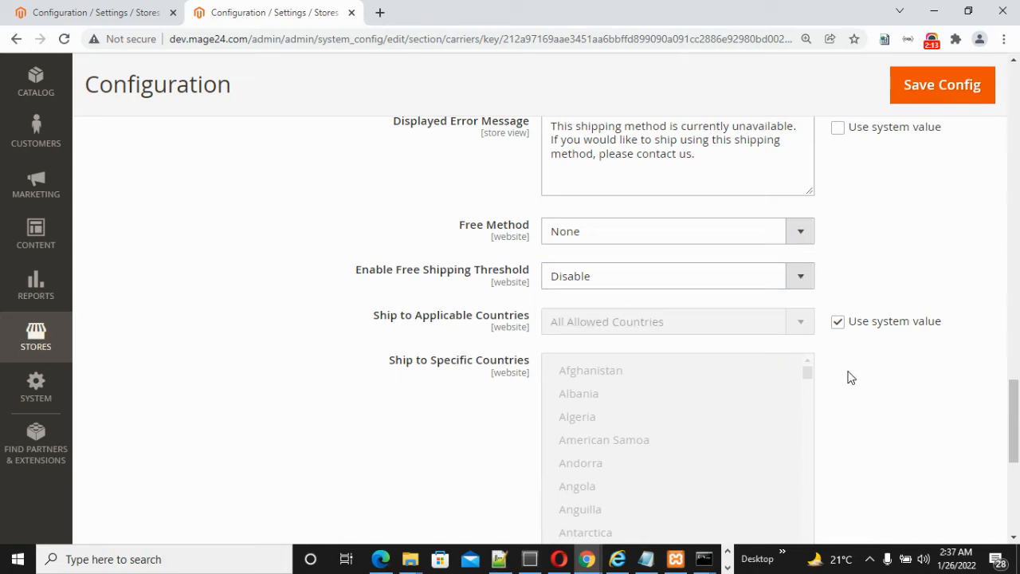
Scroll down to the Ship to Applicable Countries settings, leaving Free Method at None
scroll("down", 3)
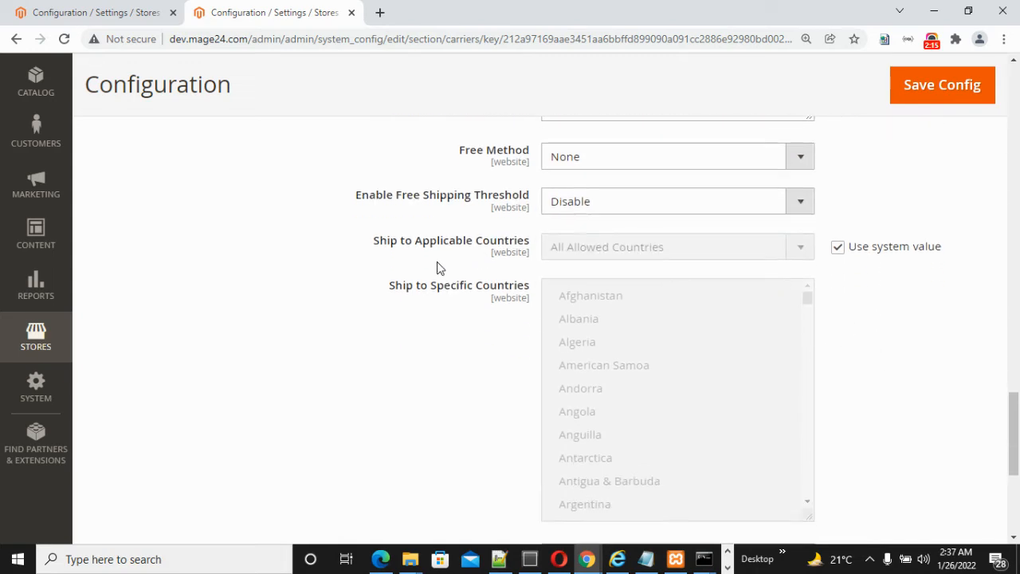
mouse_move(817, 239)
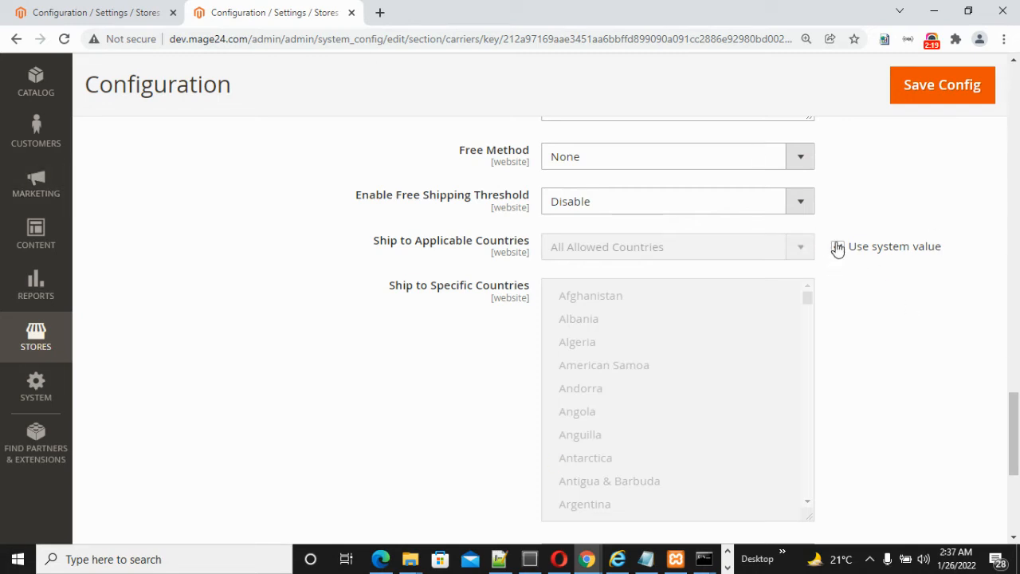
scroll("down", 3)
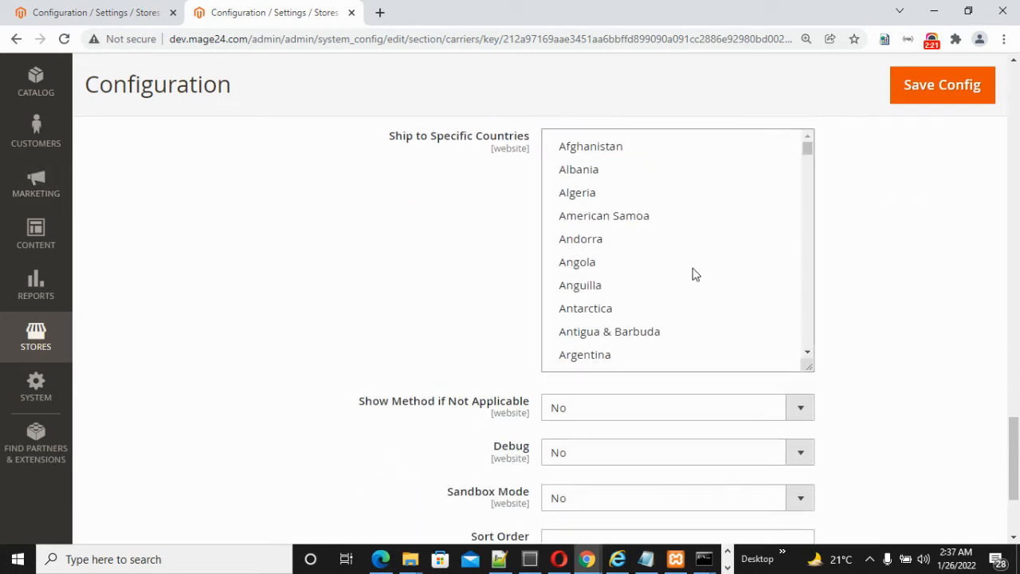
Keep Show Method if Not Applicable at No, set Sandbox Mode to Yes, leaving Sort Order empty
scroll("down", 3)
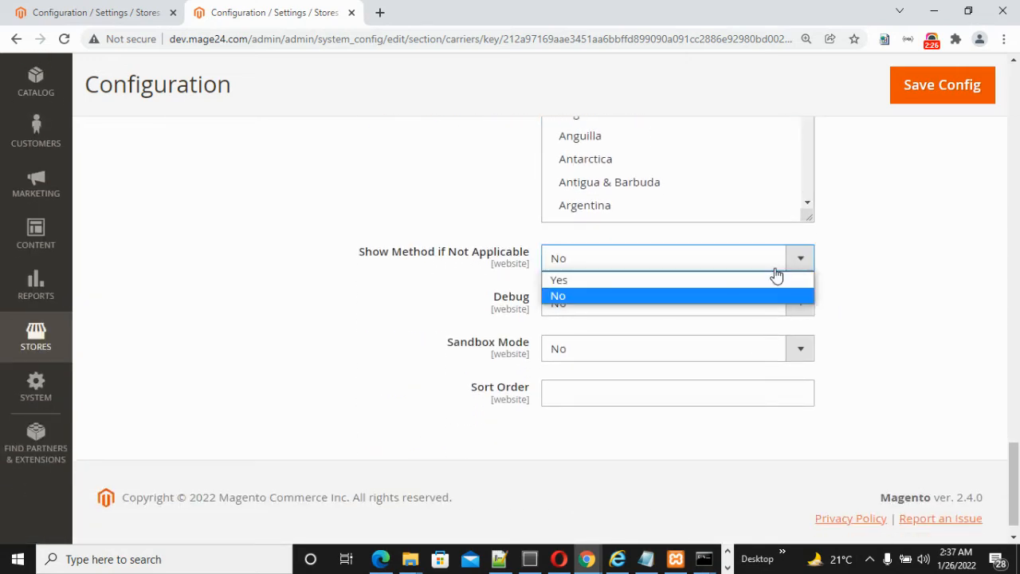
left_click(558, 295)
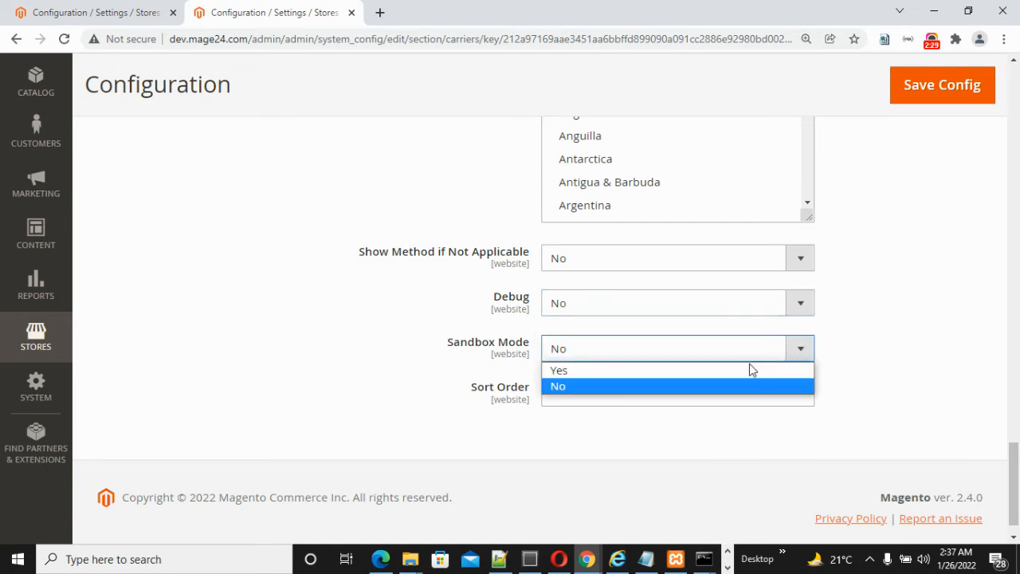
mouse_move(896, 408)
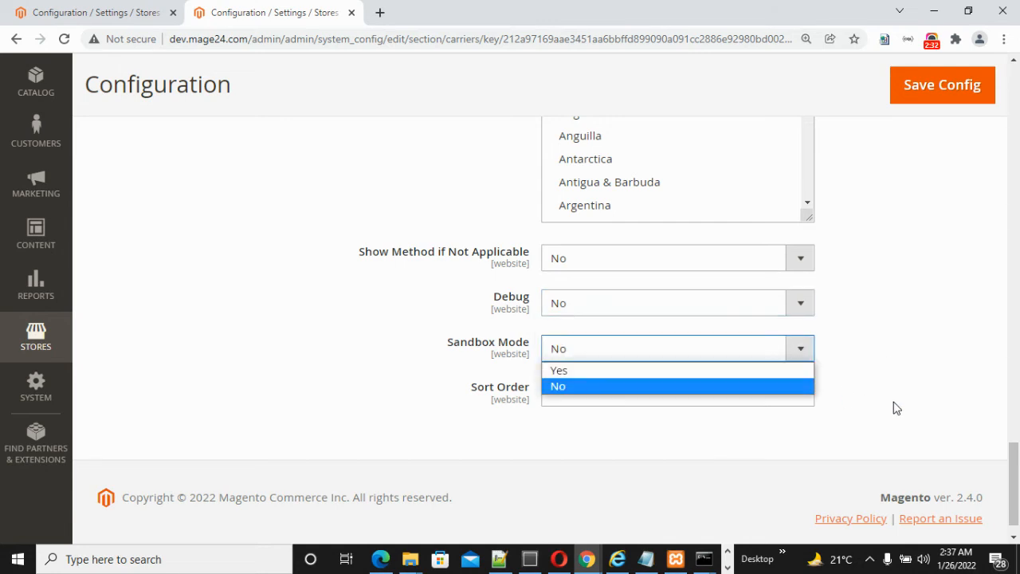
left_click(558, 386)
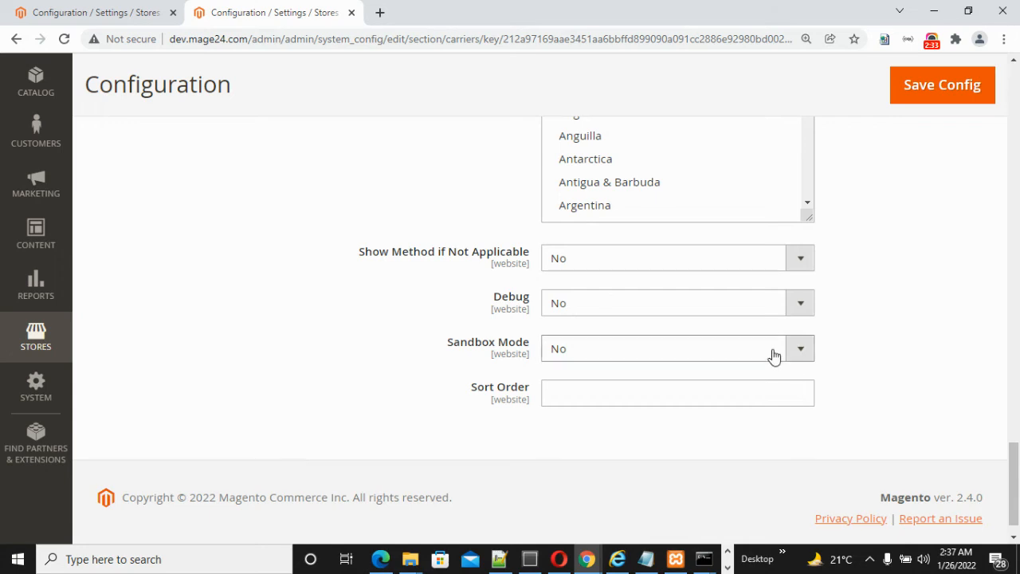
left_click(775, 347)
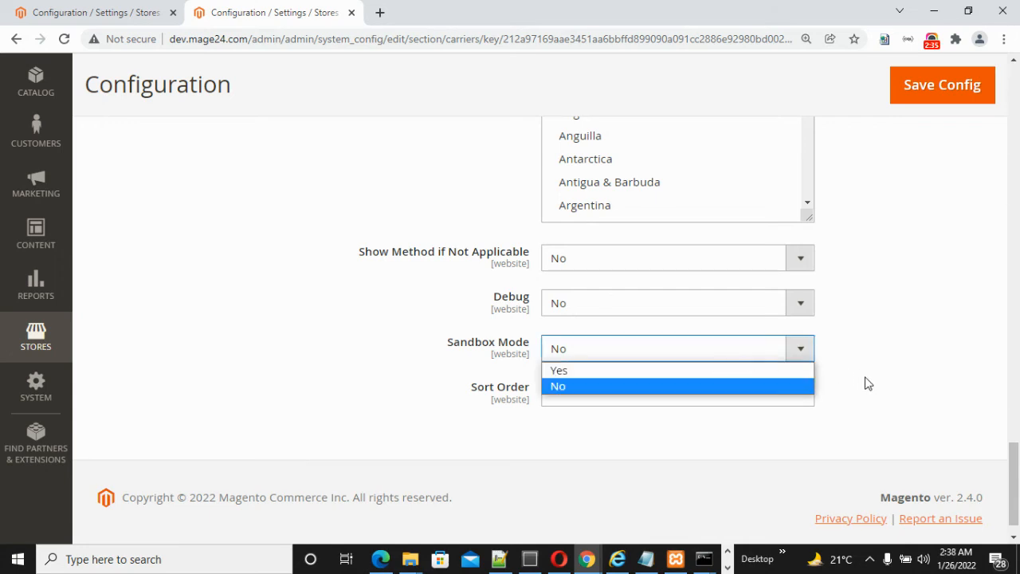
left_click(558, 386)
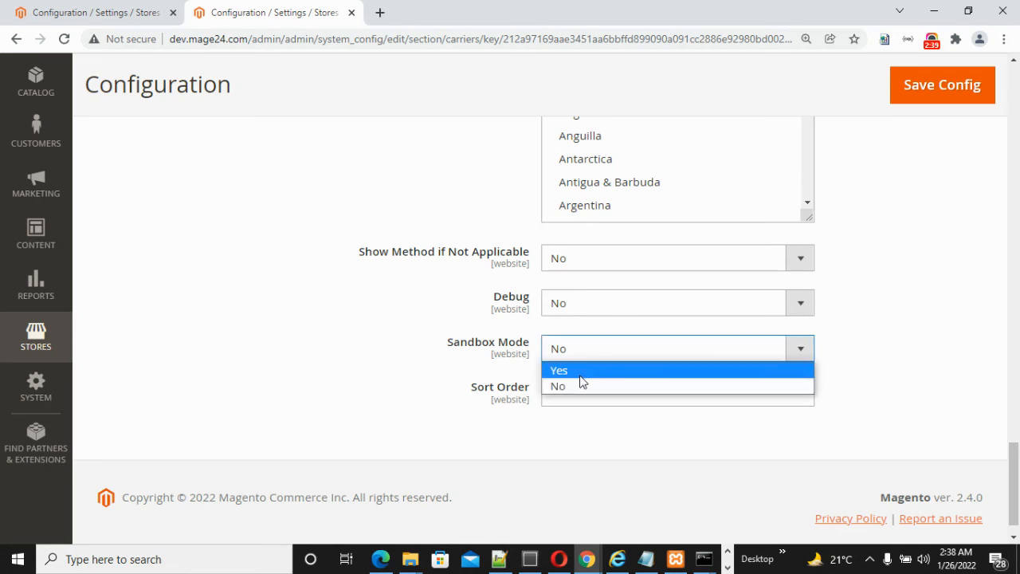
left_click(558, 370)
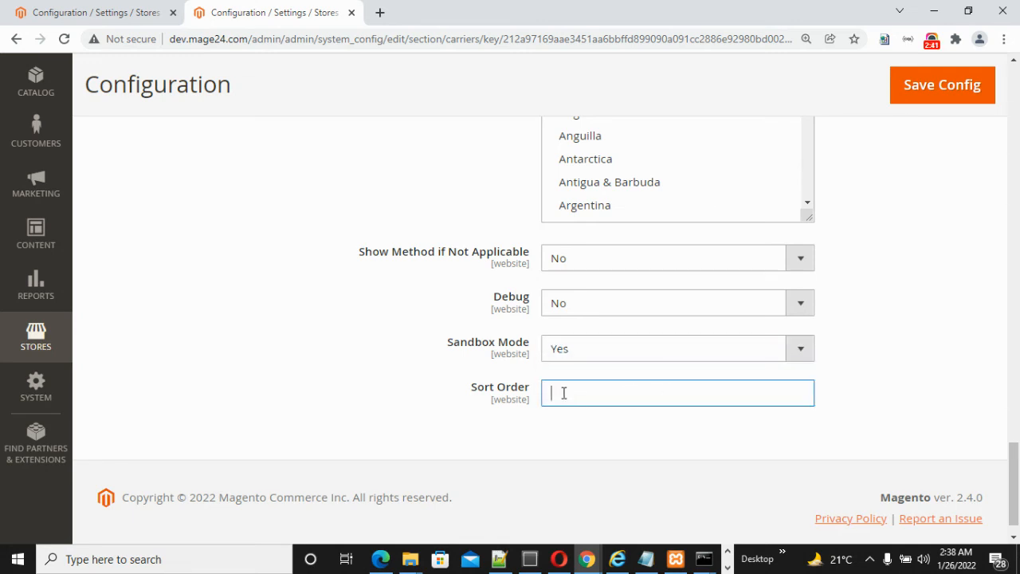
left_click(670, 443)
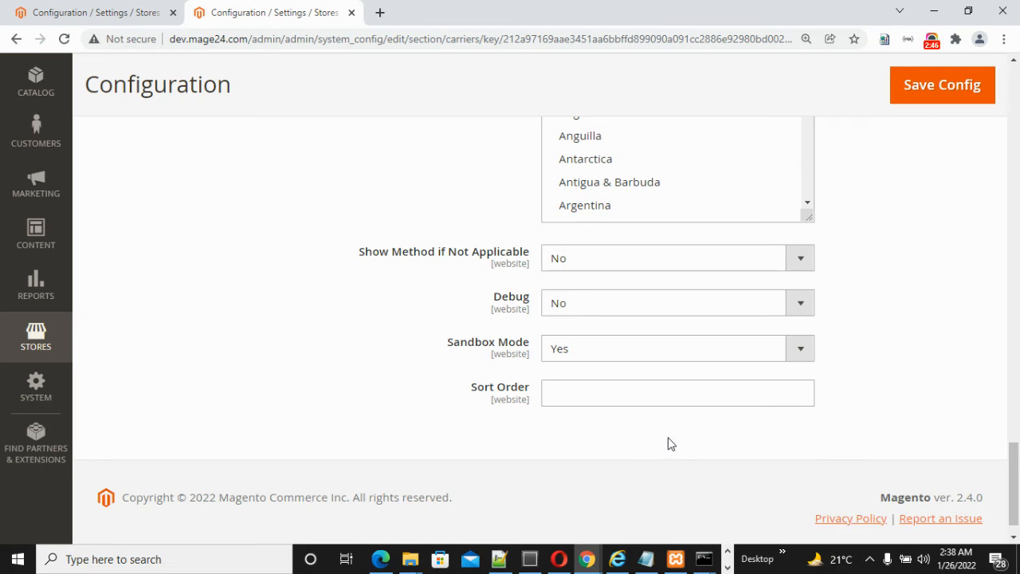
left_click(678, 392)
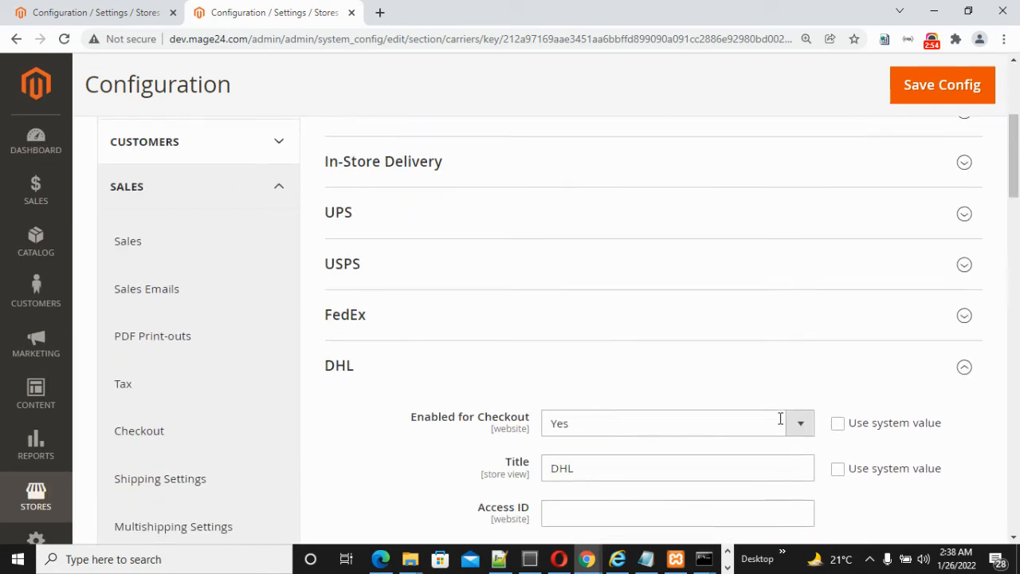
scroll("down", 3)
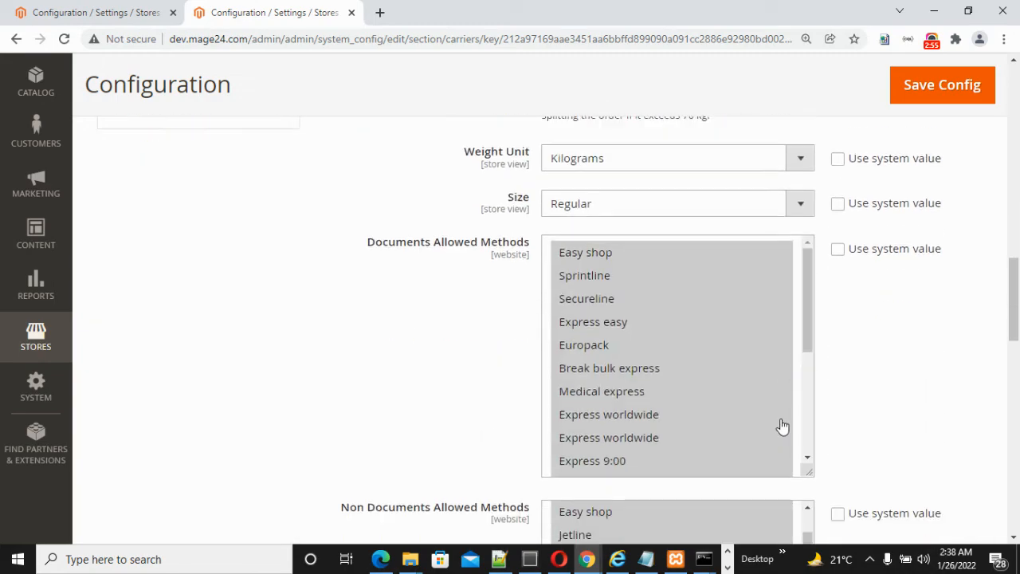
scroll("down", 3)
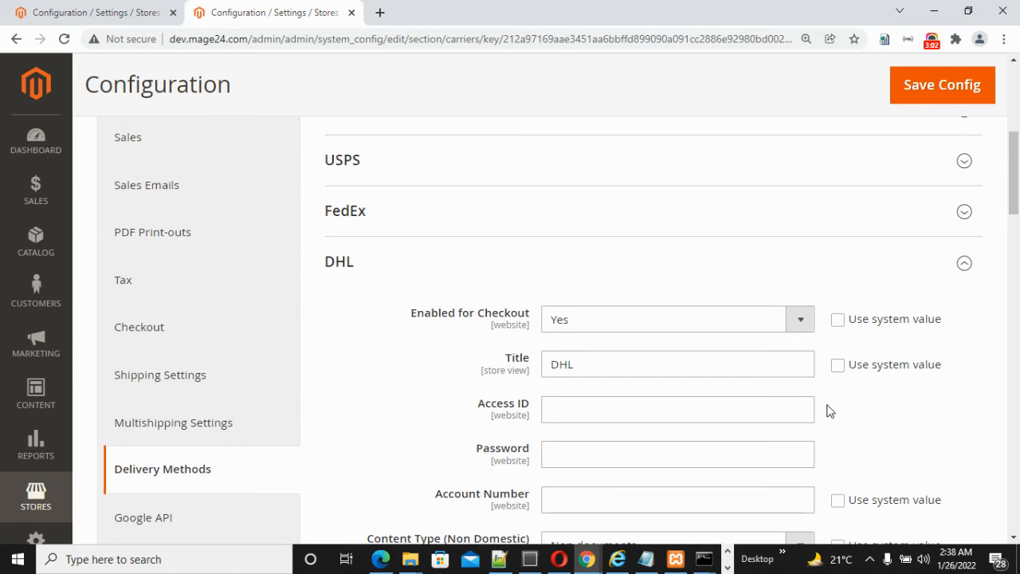
scroll("down", 3)
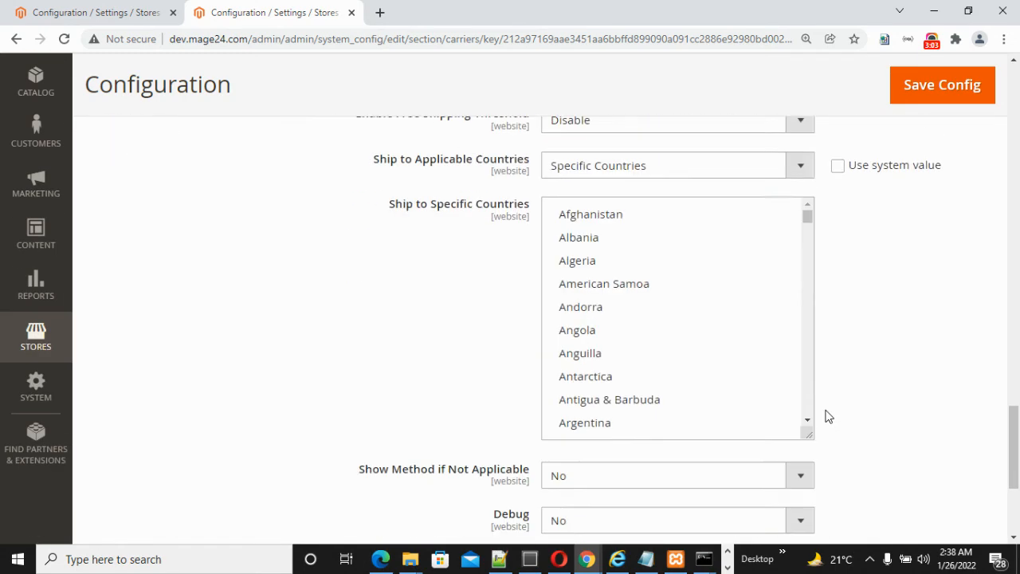
scroll("down", 3)
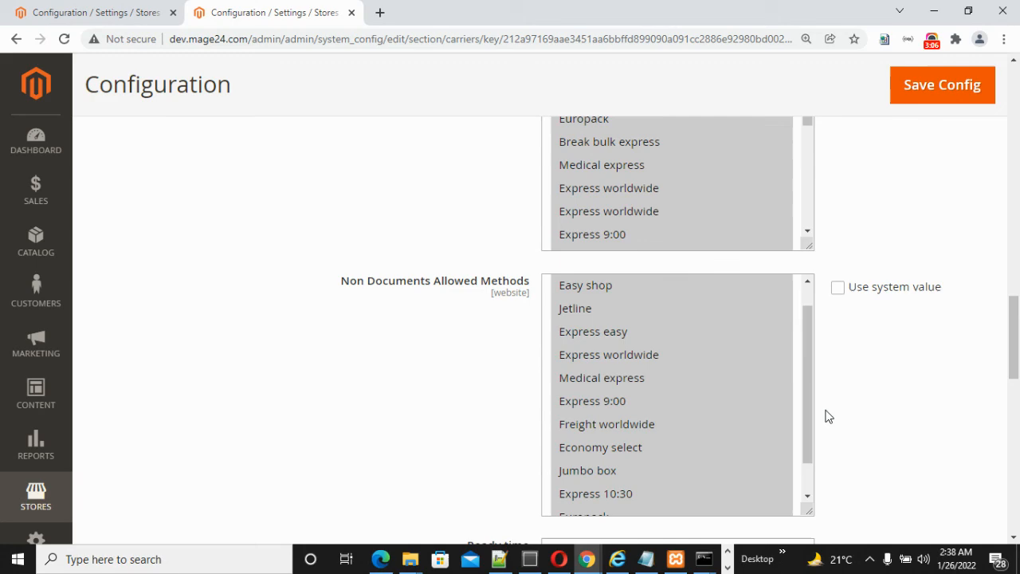